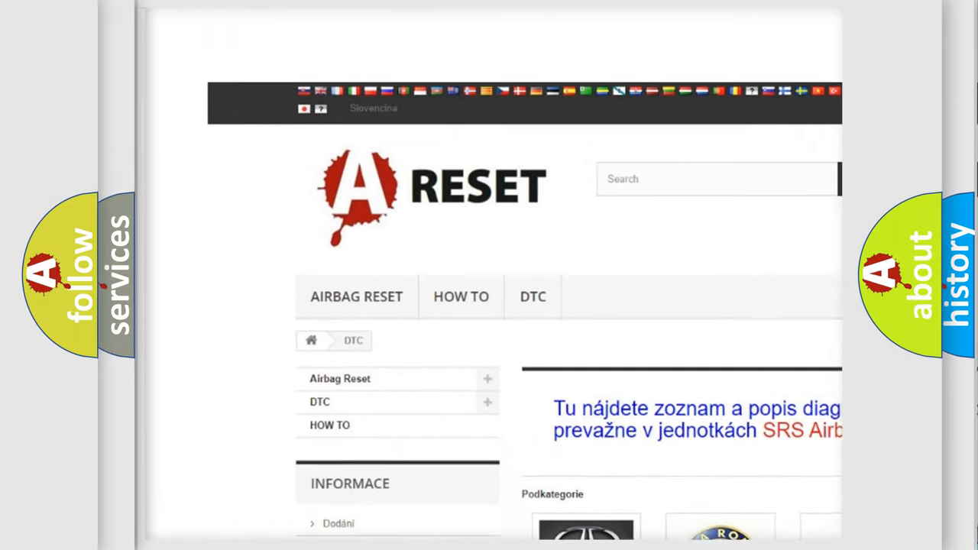
Open the Dodge DTC tile and browse its list of Dodge airbag diagnostic codes
{"action": "scroll", "scroll_direction": "down", "scroll_amount": 3}
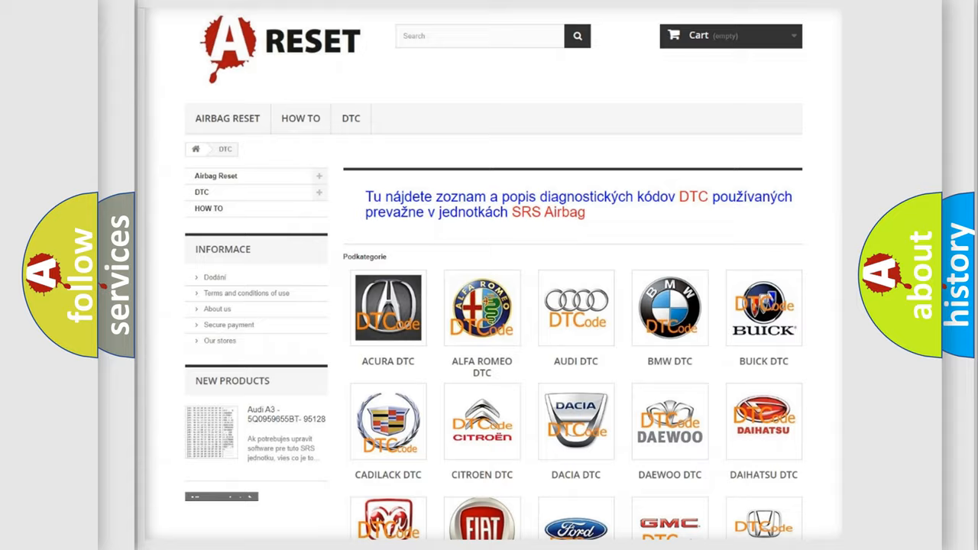
{"action": "scroll", "scroll_direction": "down", "scroll_amount": 3}
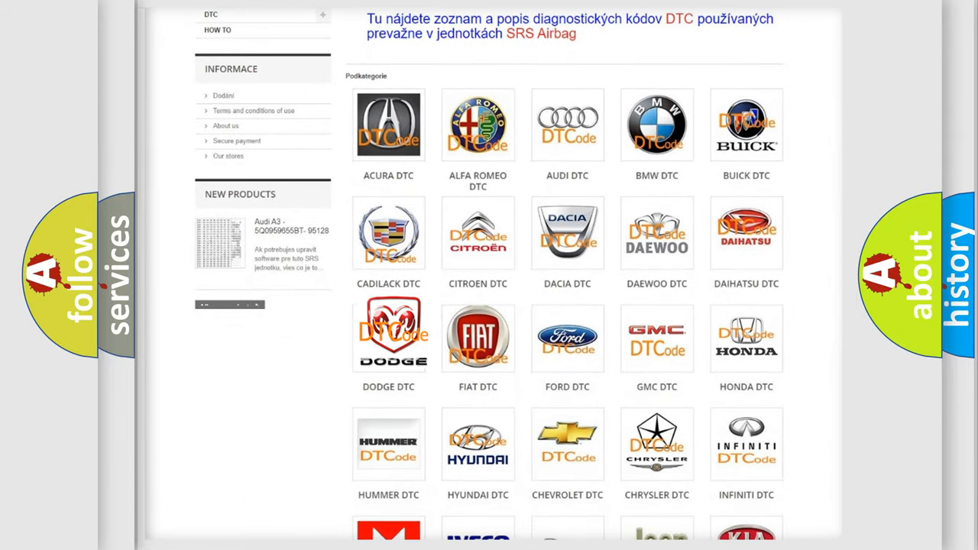
{"action": "left_click", "coordinate": [388, 337]}
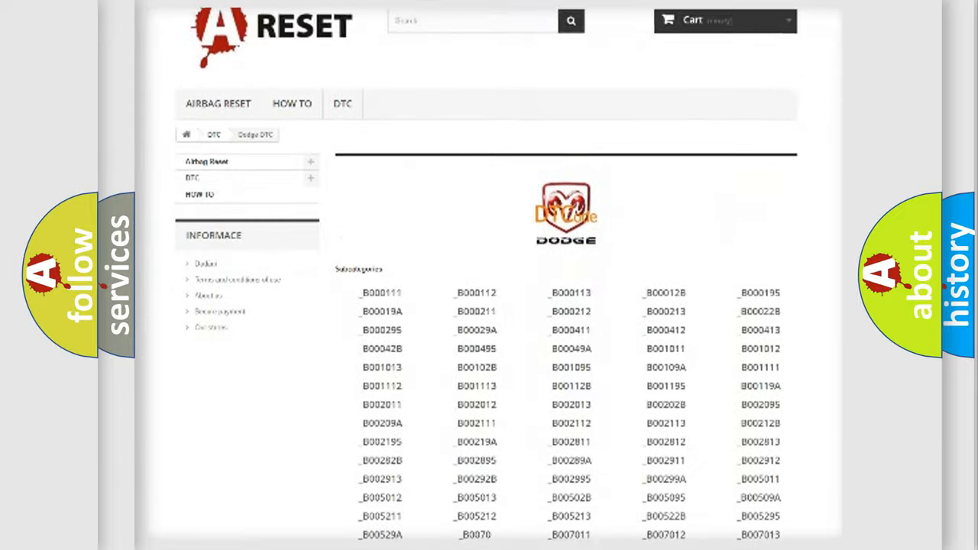
{"action": "scroll", "scroll_direction": "down", "scroll_amount": 3}
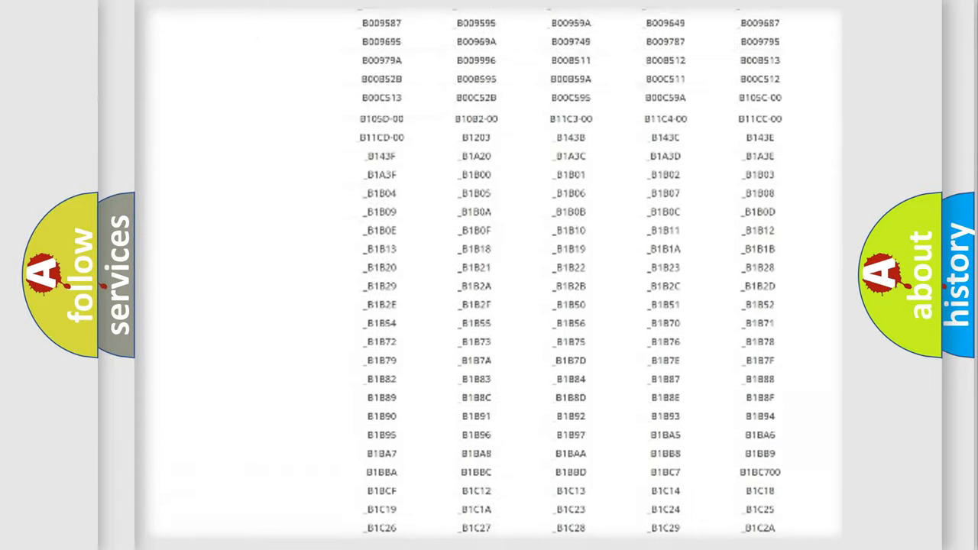